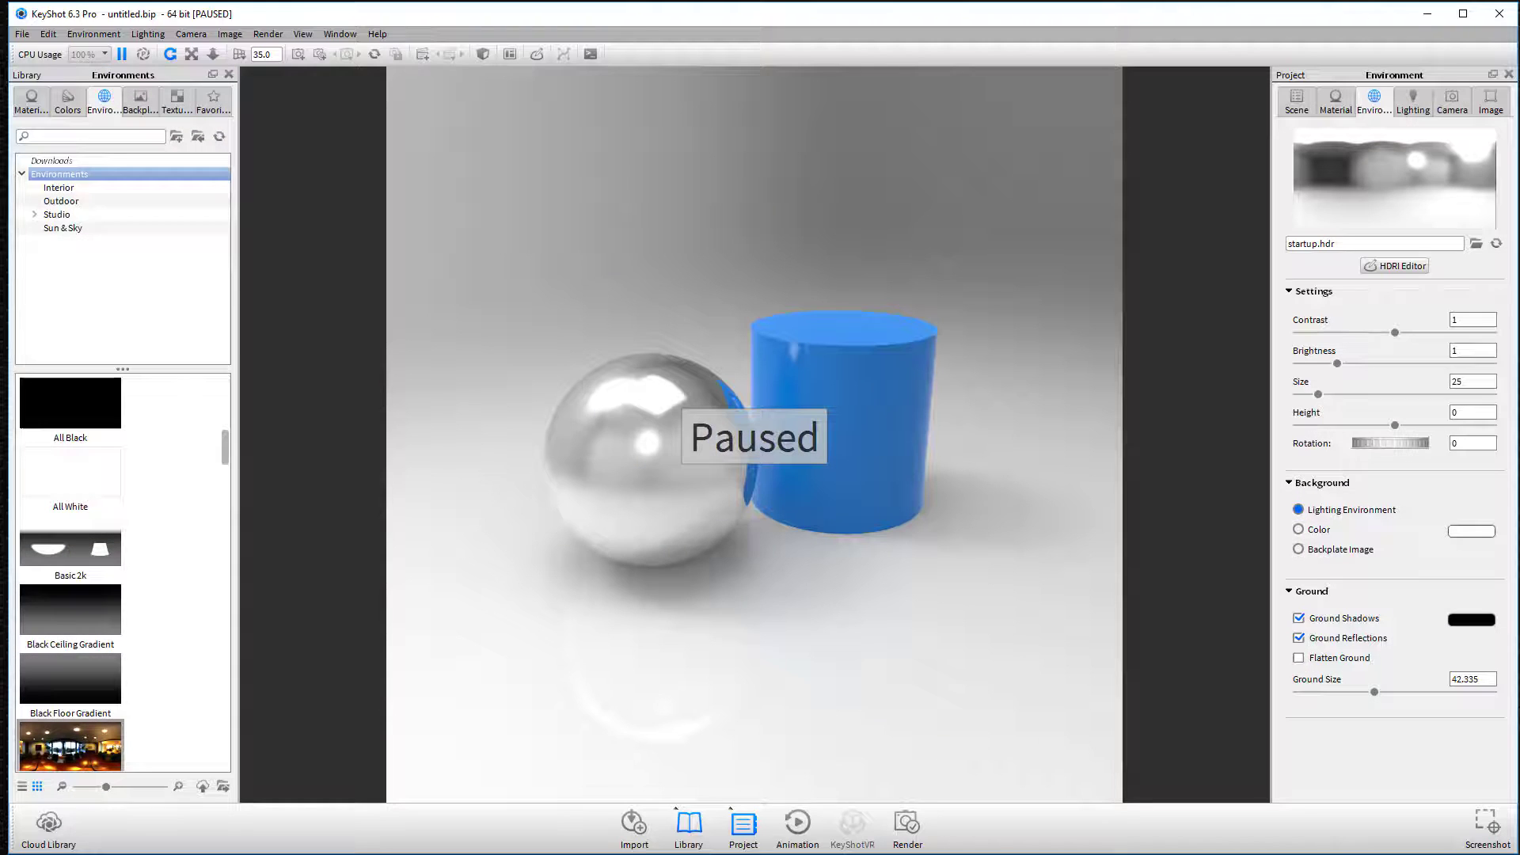
# - Resume real-time rendering of the chrome sphere and blue cylinder scene
pyautogui.click(121, 53)
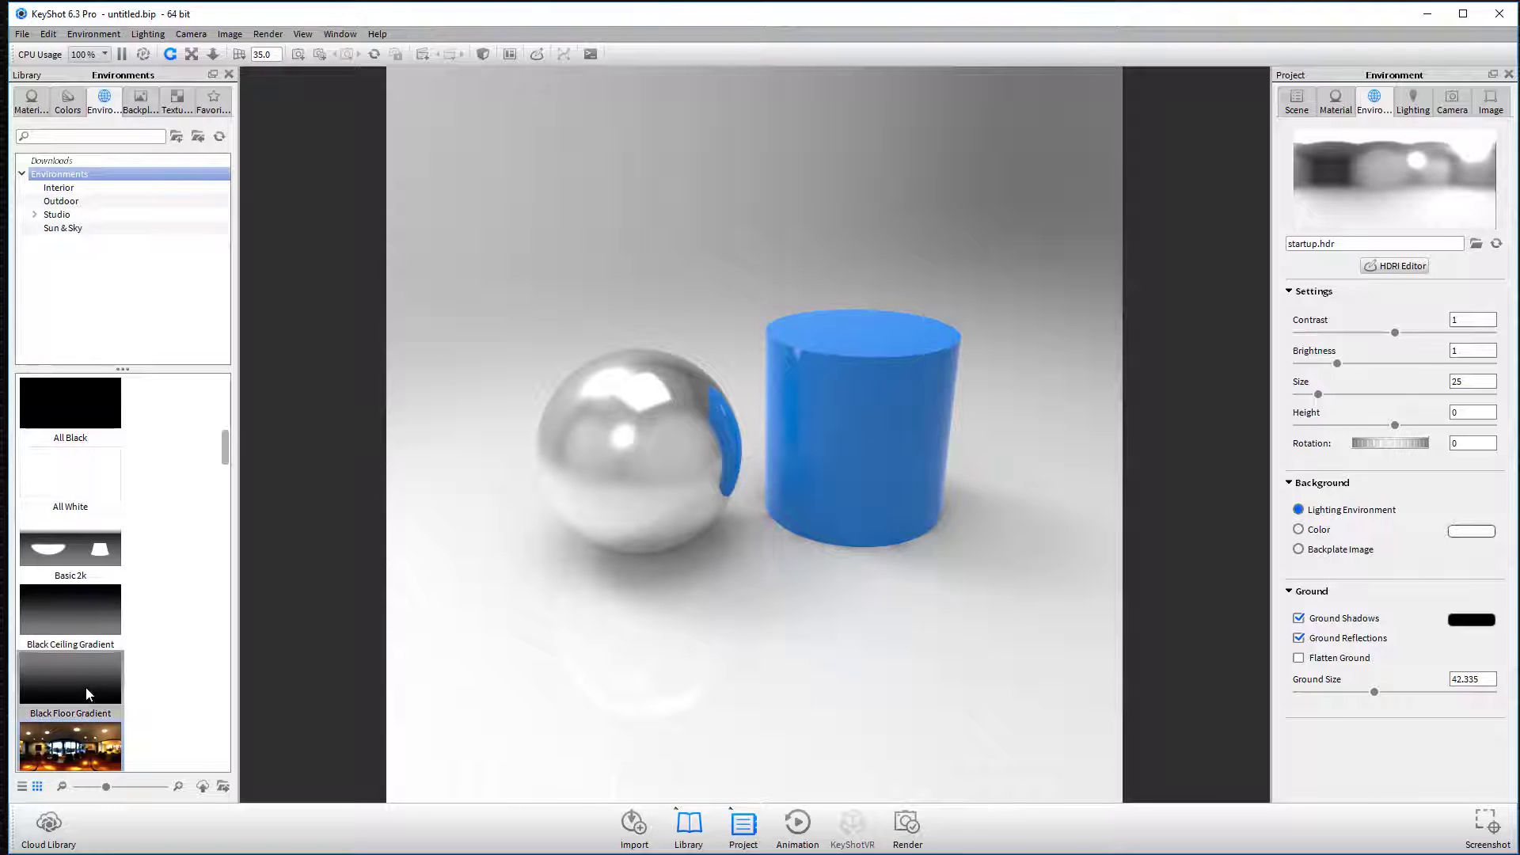
# - Apply the forest road HDRI from the Environments library and open it in the HDRI Editor
pyautogui.scroll(-3)
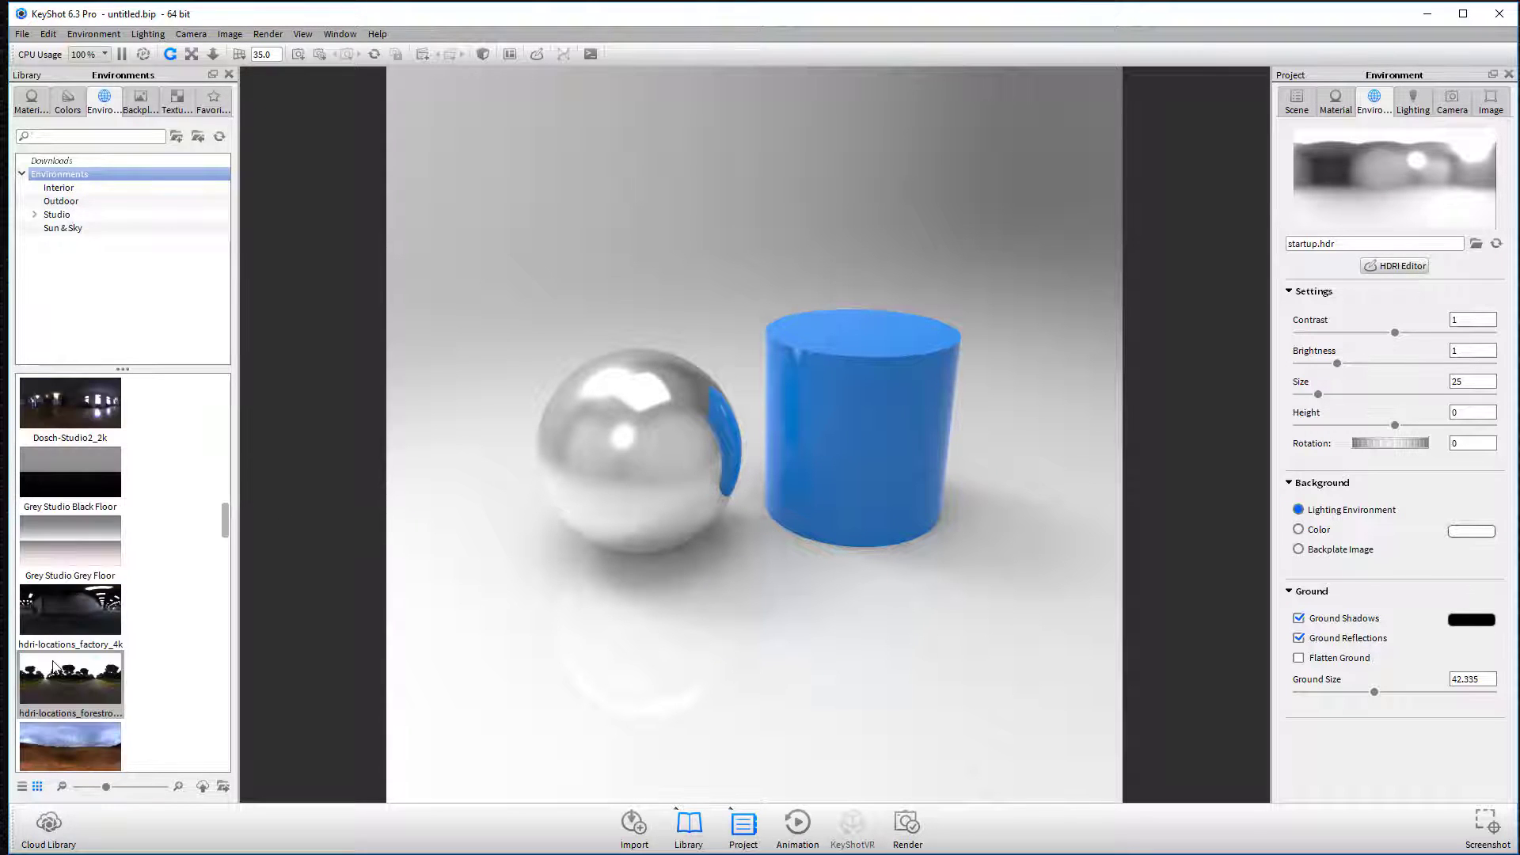
pyautogui.doubleClick(69, 613)
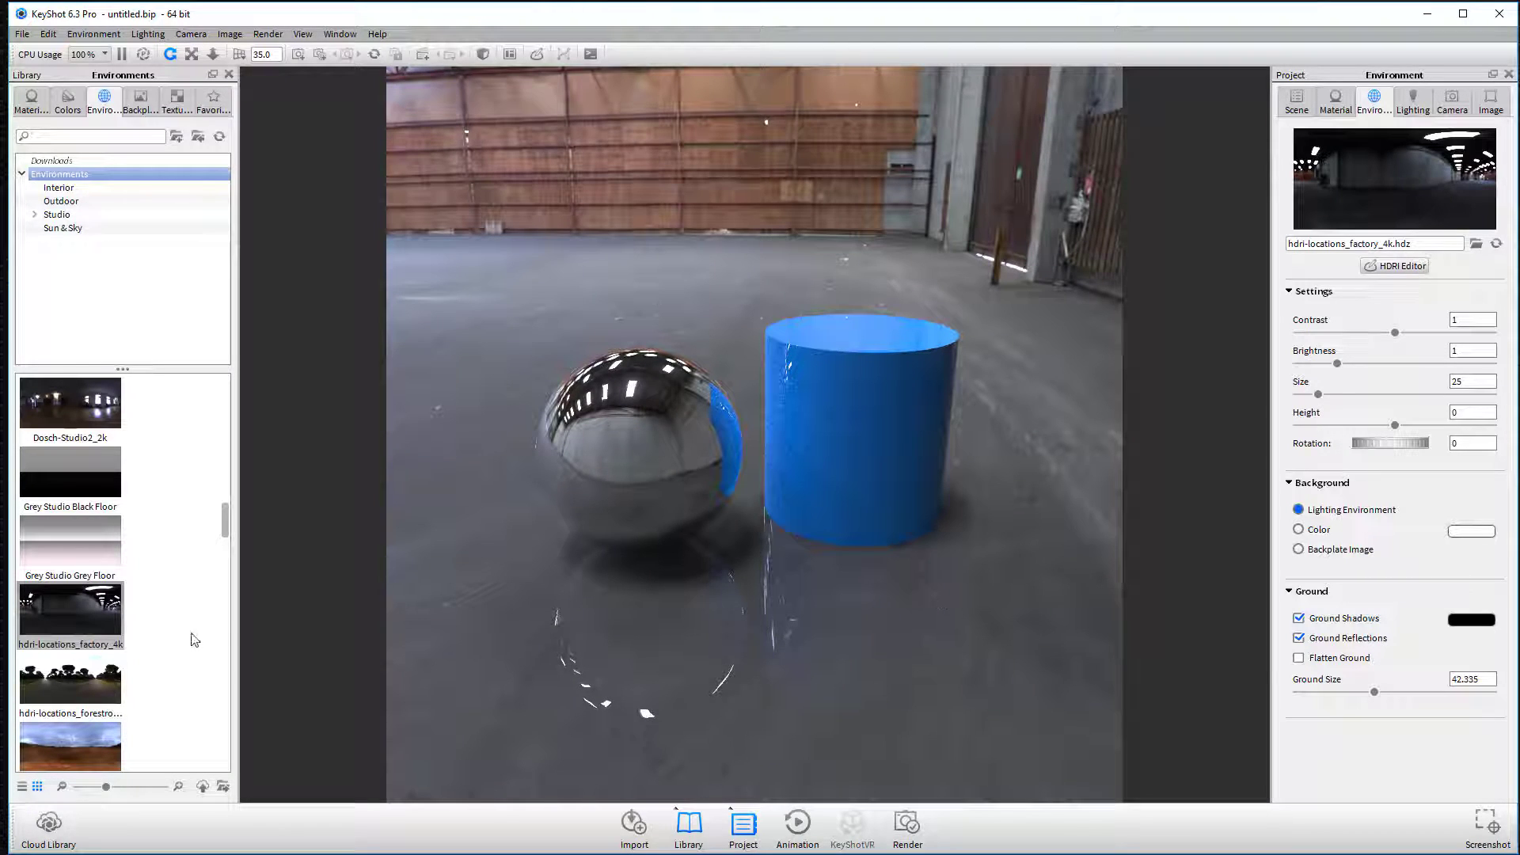
pyautogui.doubleClick(69, 679)
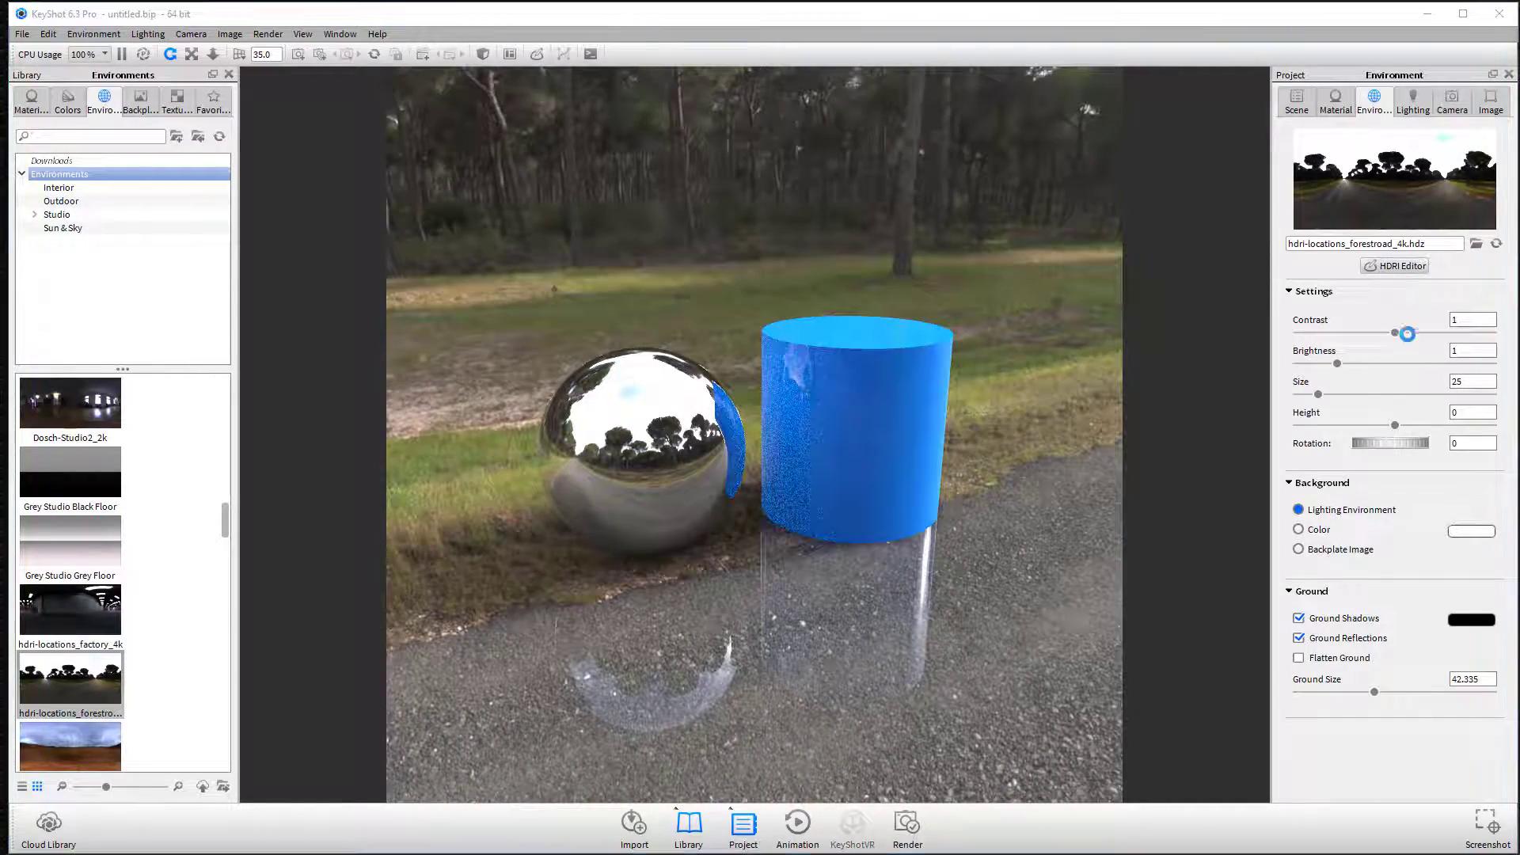
pyautogui.click(1399, 266)
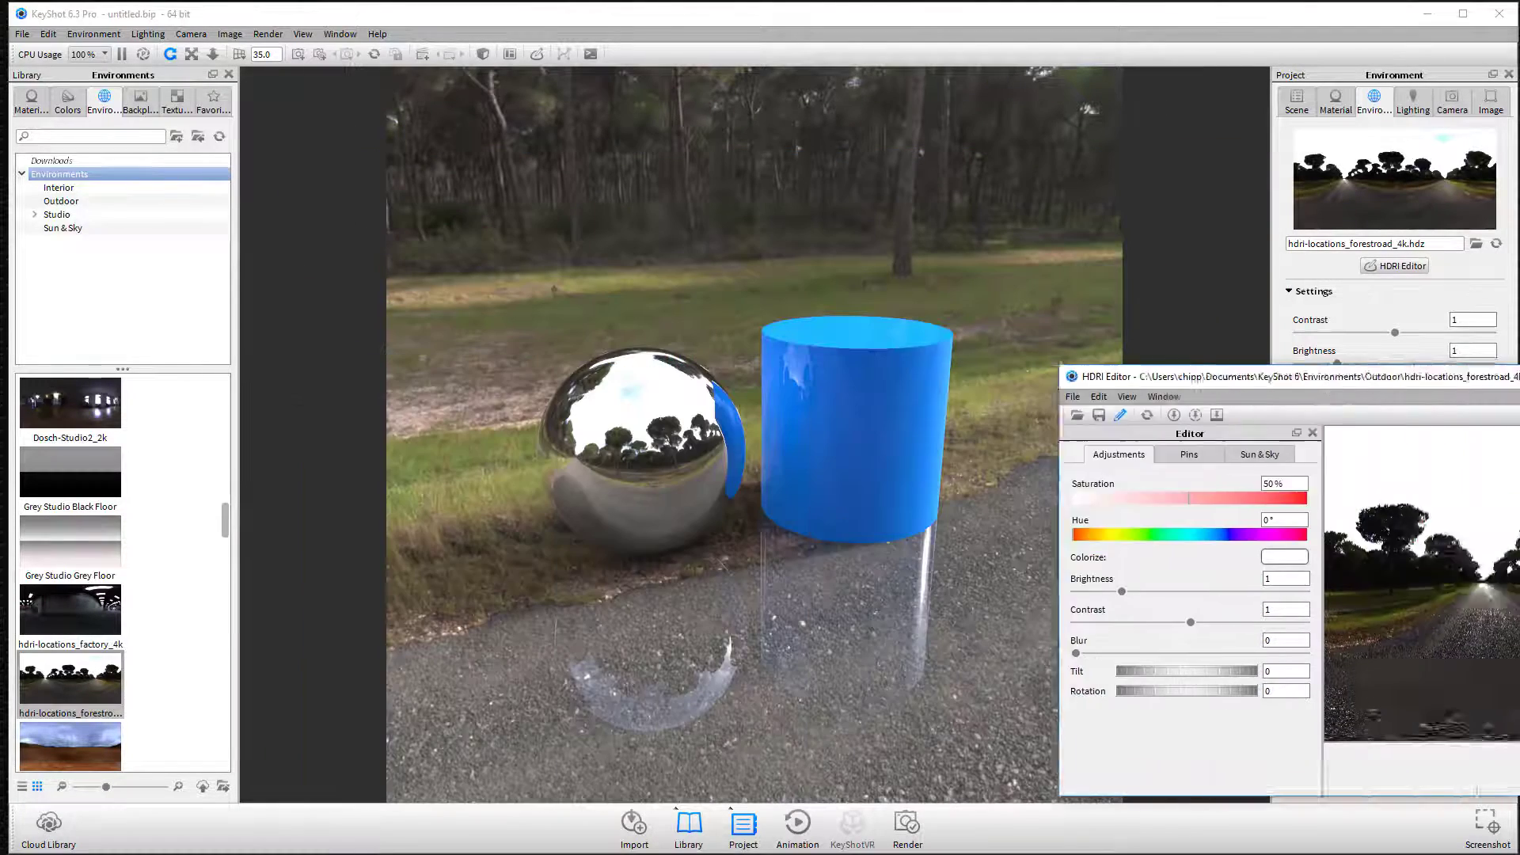
# - Reopen the HDRI Editor and start a new blank 2000×1000 HDRI, leaving the environment black
pyautogui.click(1312, 432)
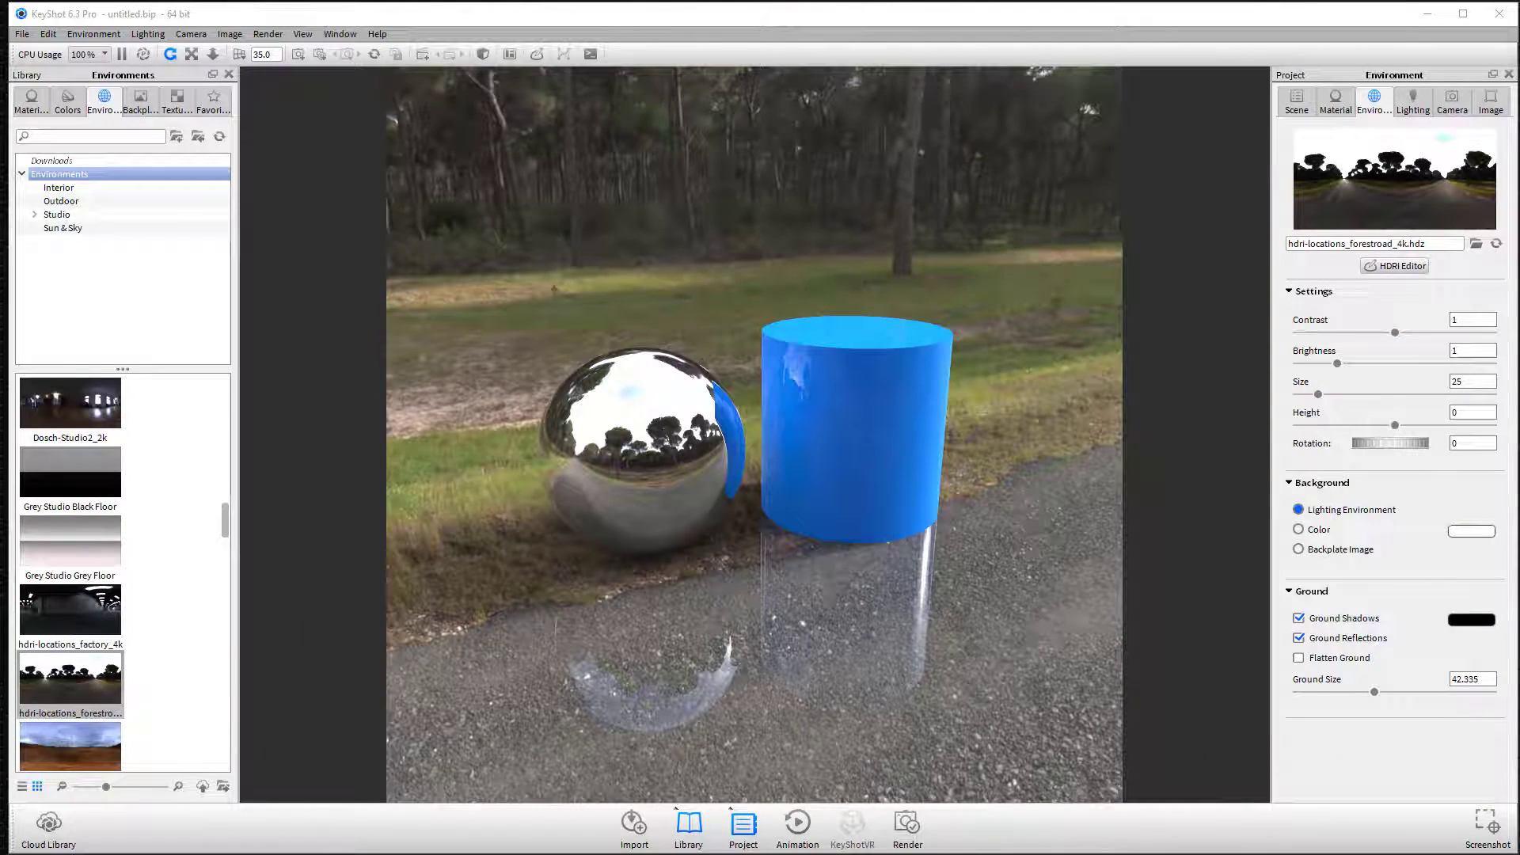
pyautogui.click(1394, 266)
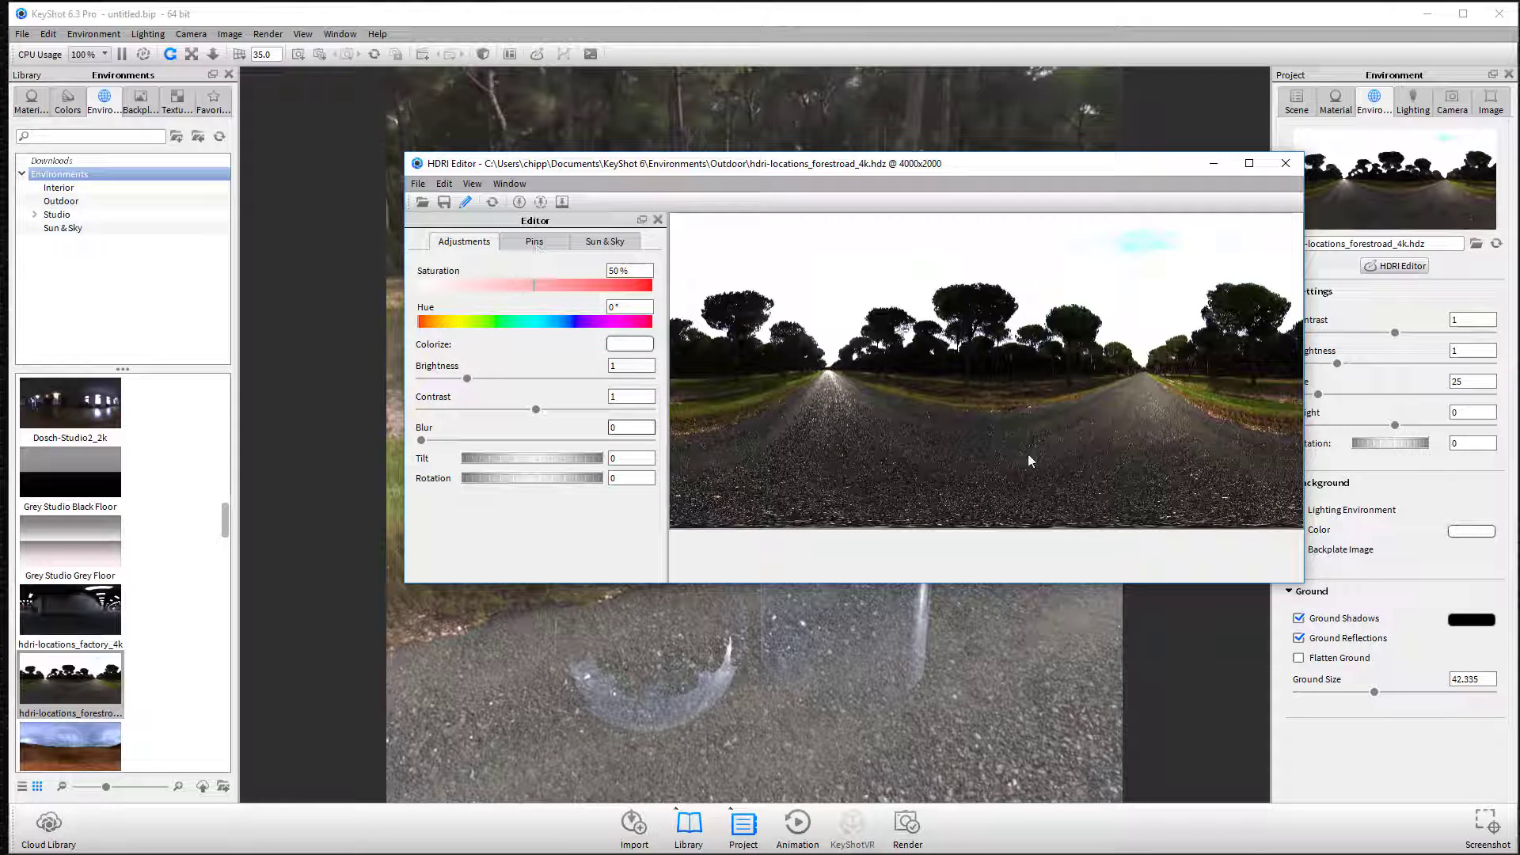
pyautogui.moveTo(433, 229)
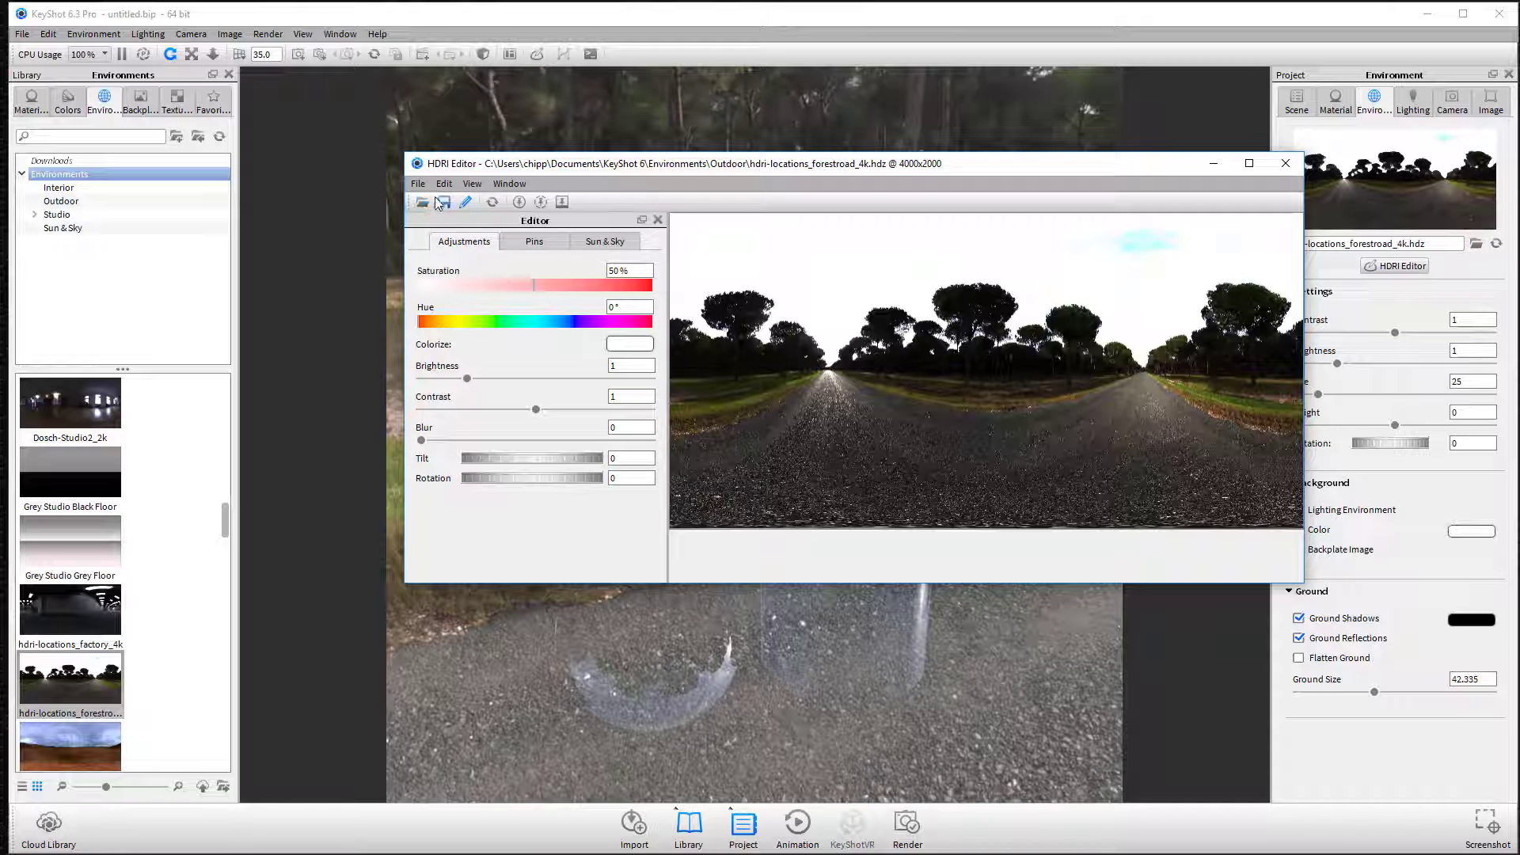
pyautogui.click(443, 202)
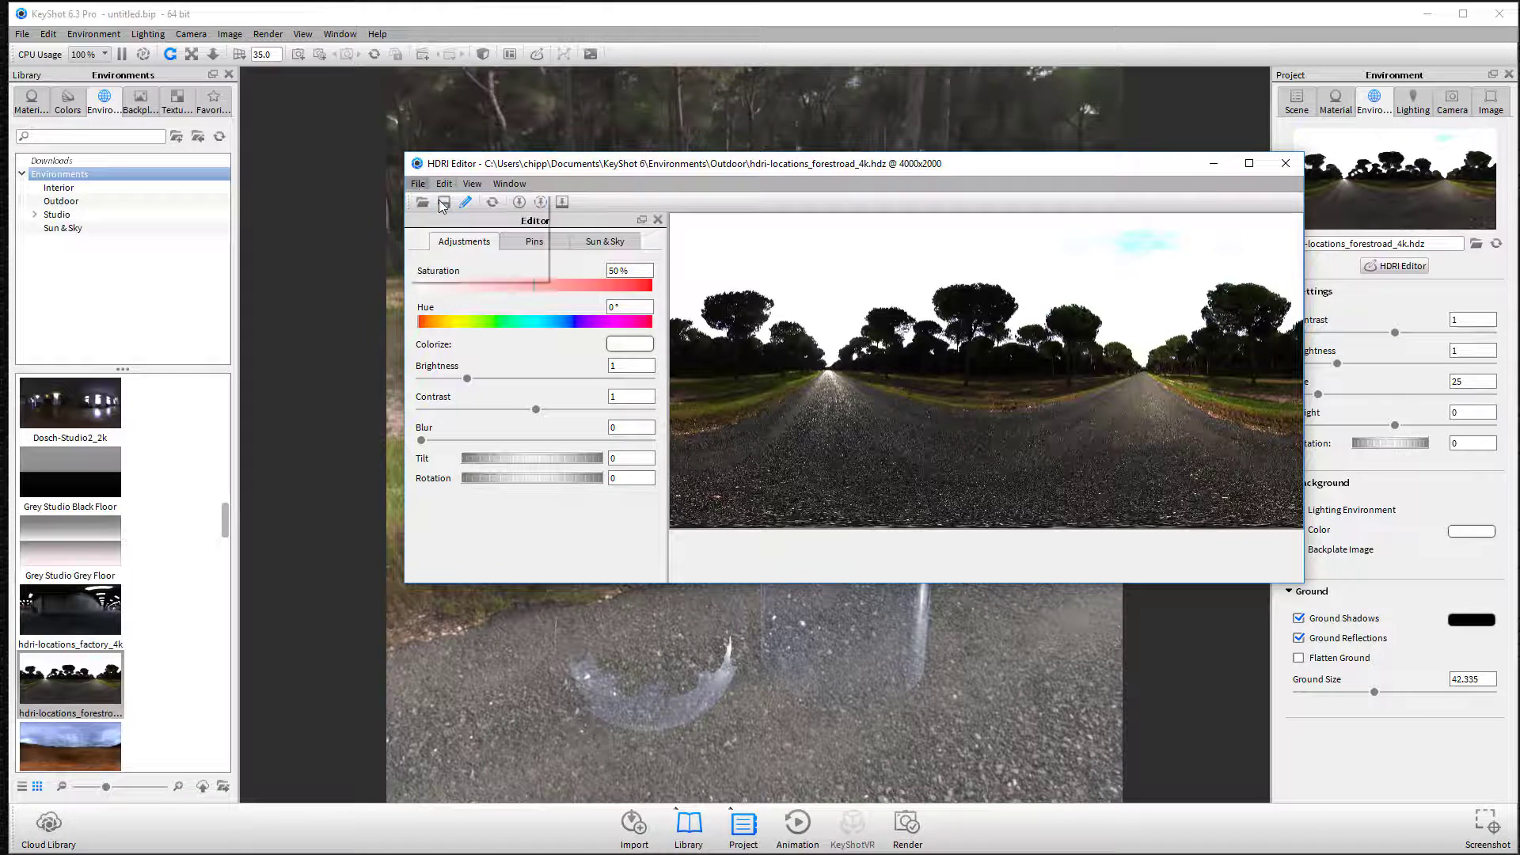
pyautogui.click(444, 202)
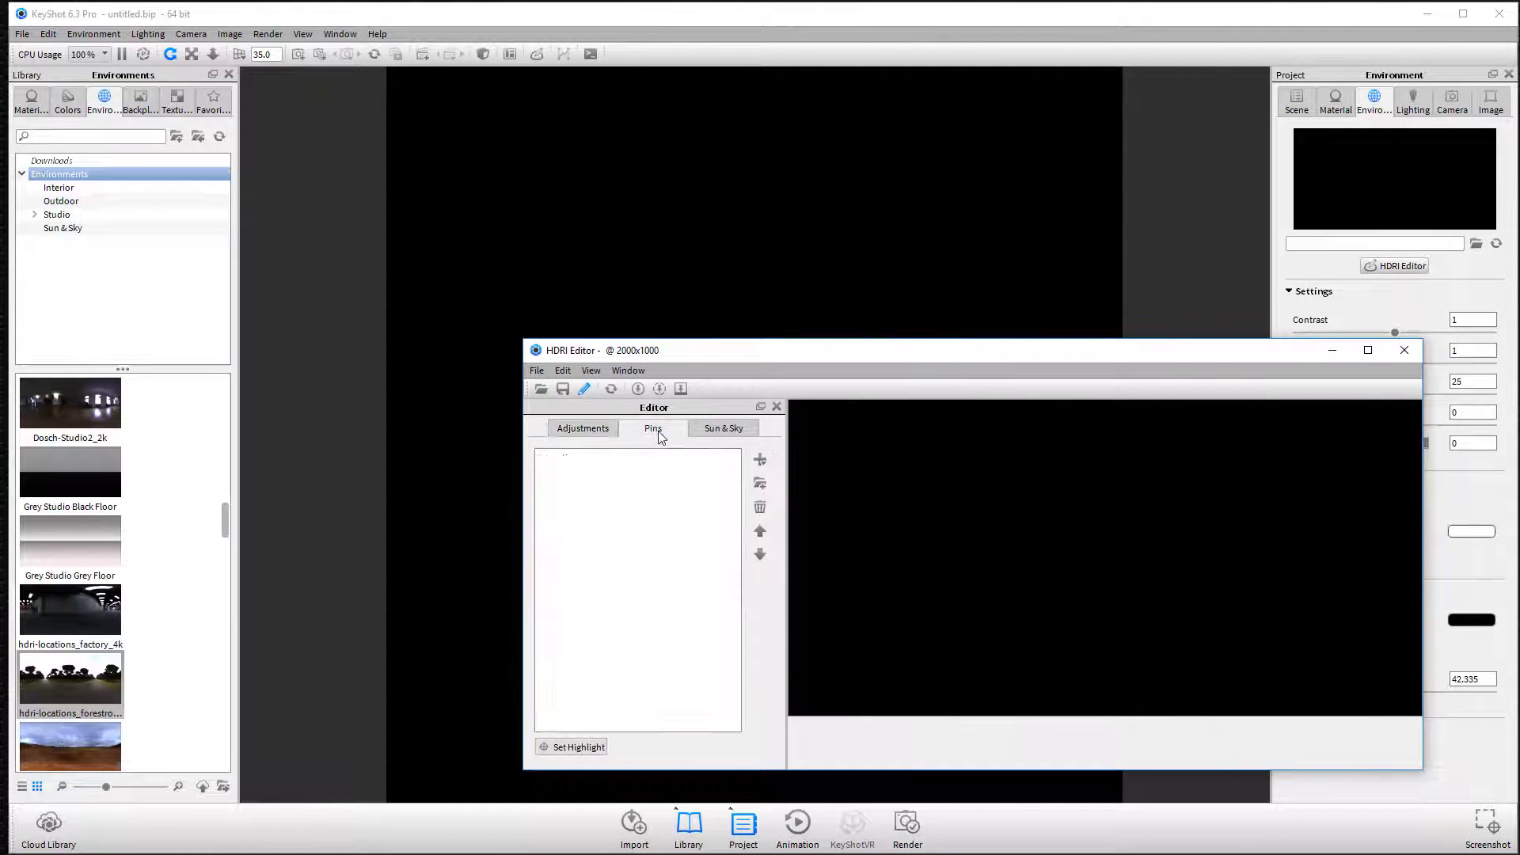
pyautogui.moveTo(1279, 359)
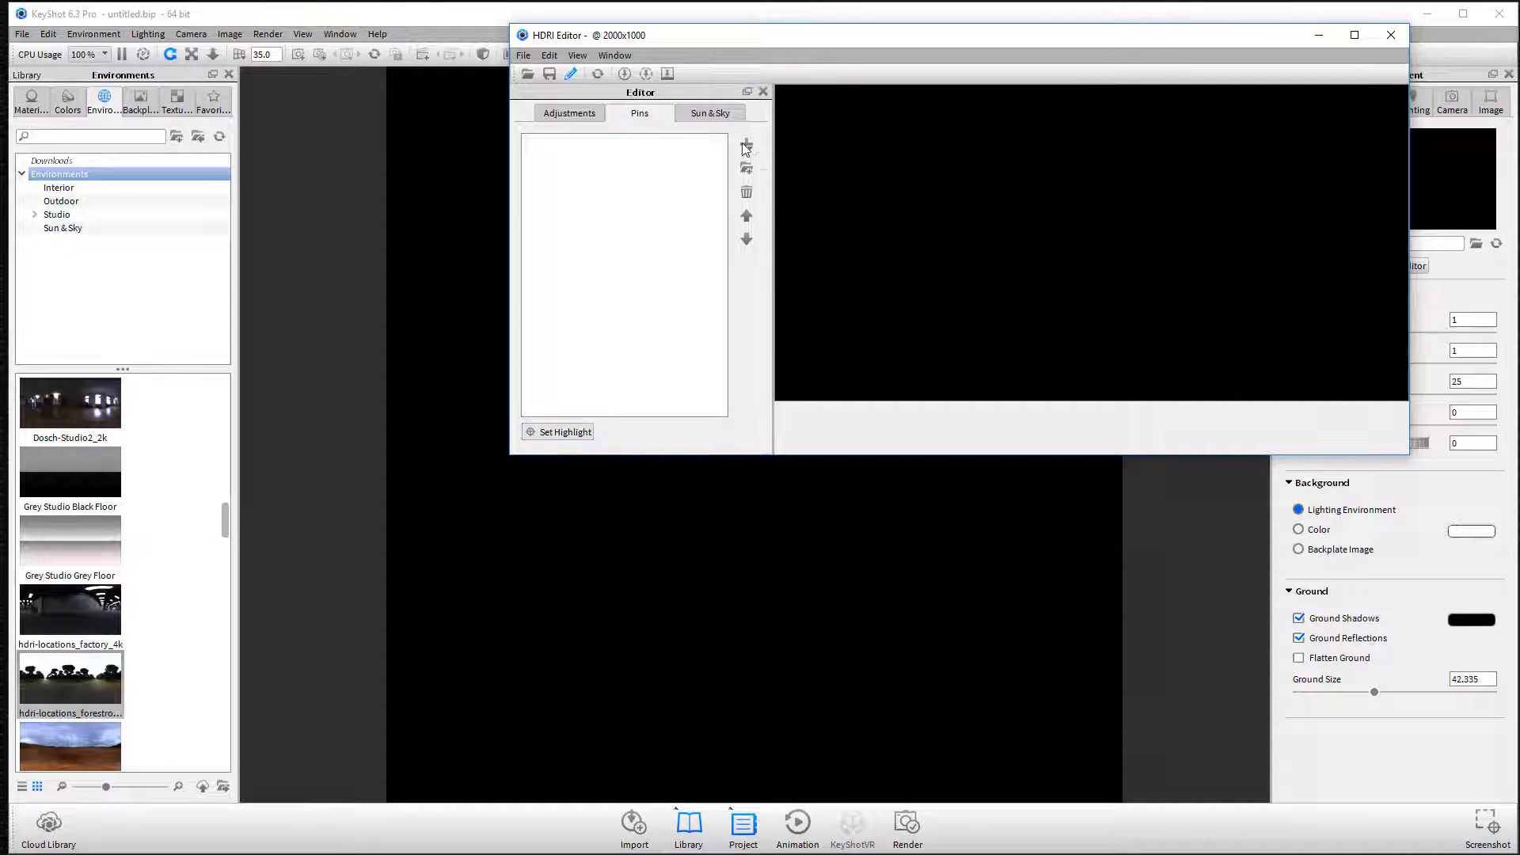
# - Add a circular white light pin to the blank HDRI and drag it toward the top
pyautogui.click(745, 144)
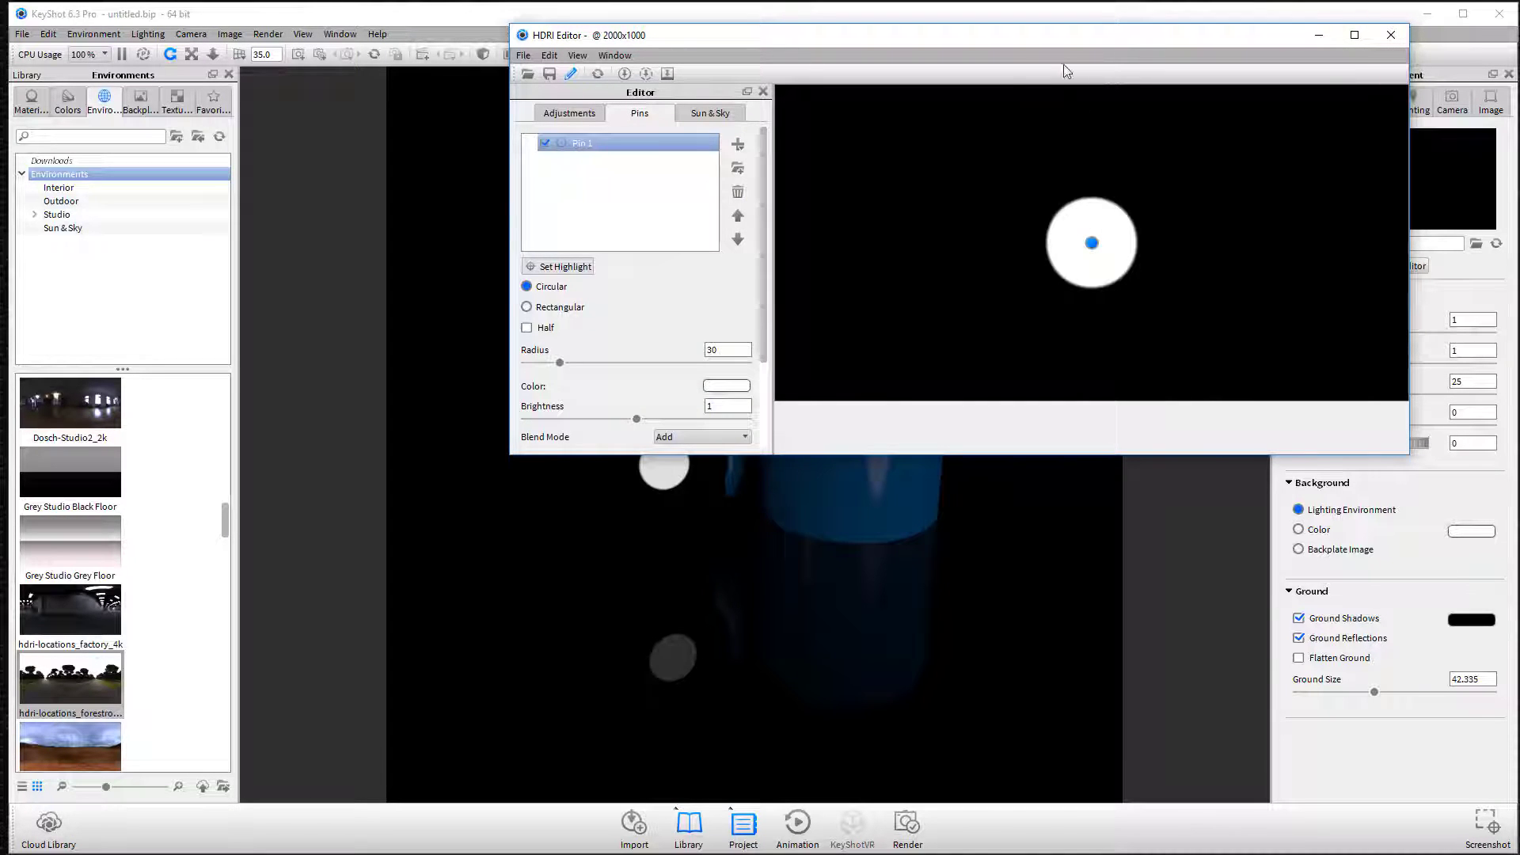
pyautogui.moveTo(1408, 457)
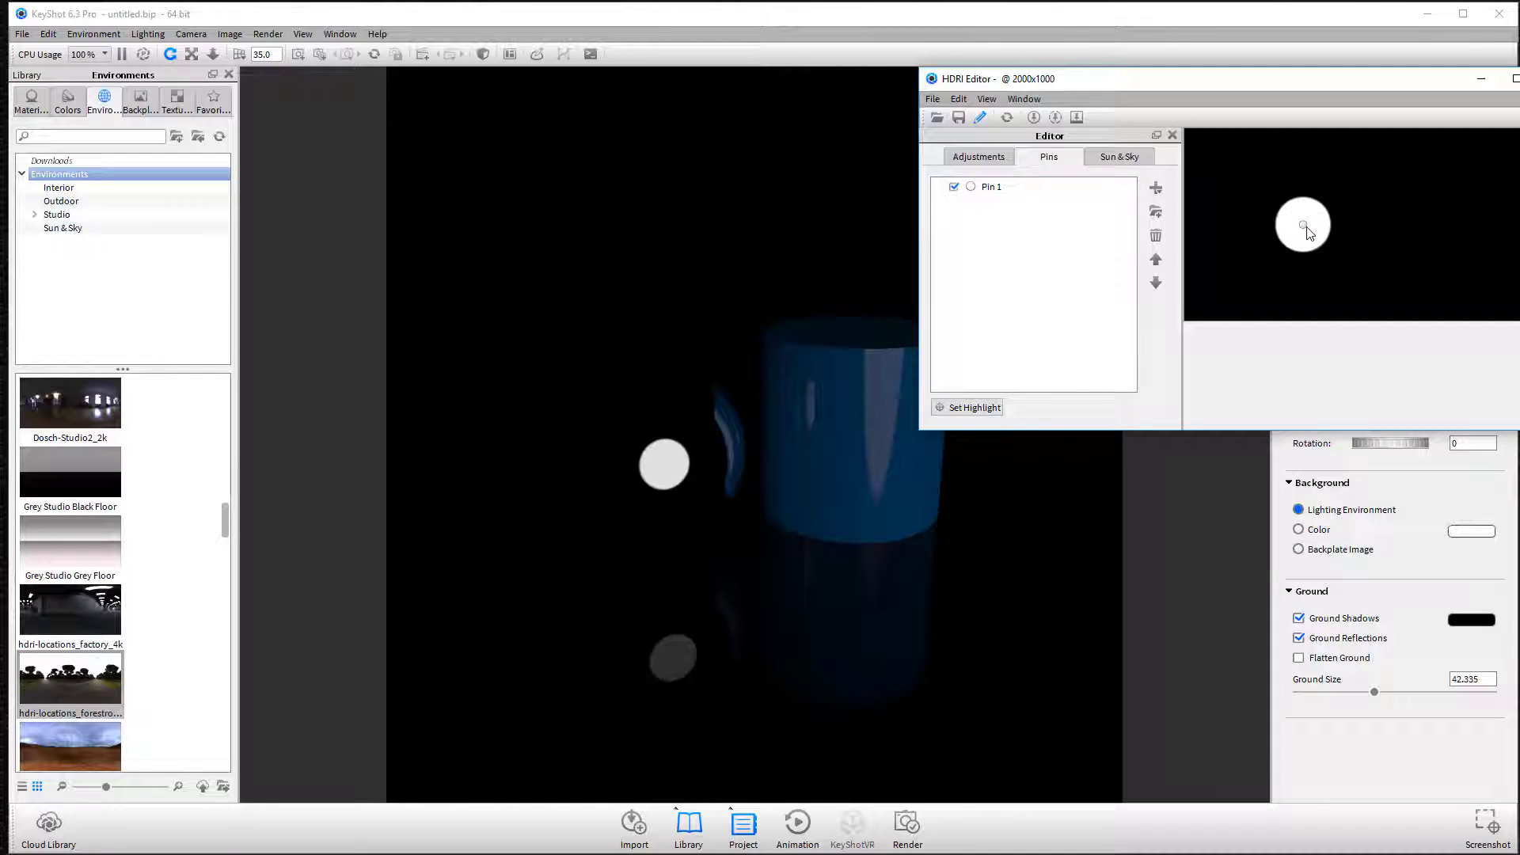
pyautogui.click(973, 406)
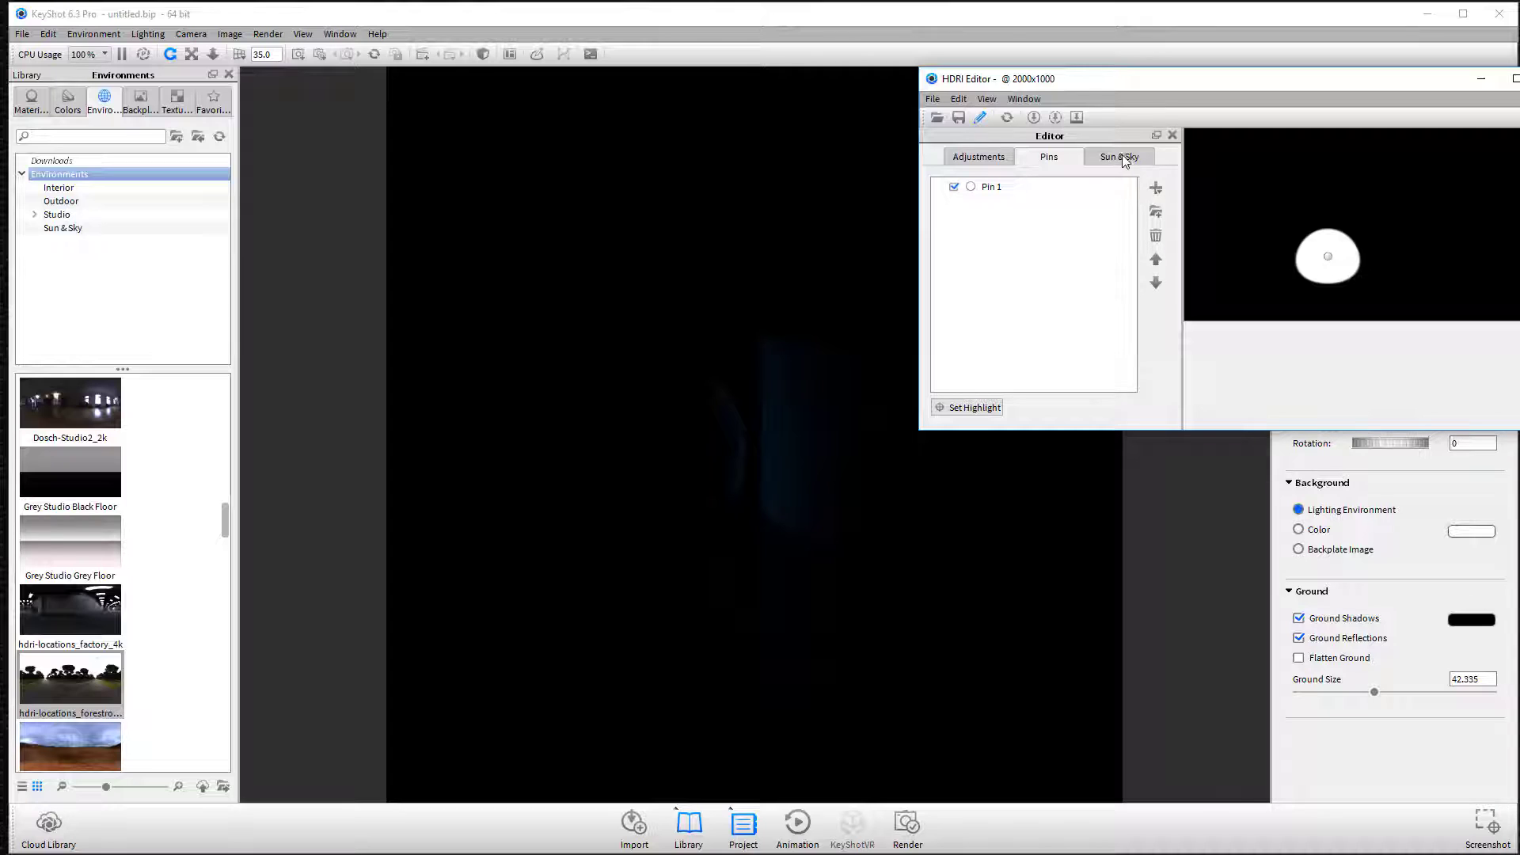
pyautogui.moveTo(999, 393)
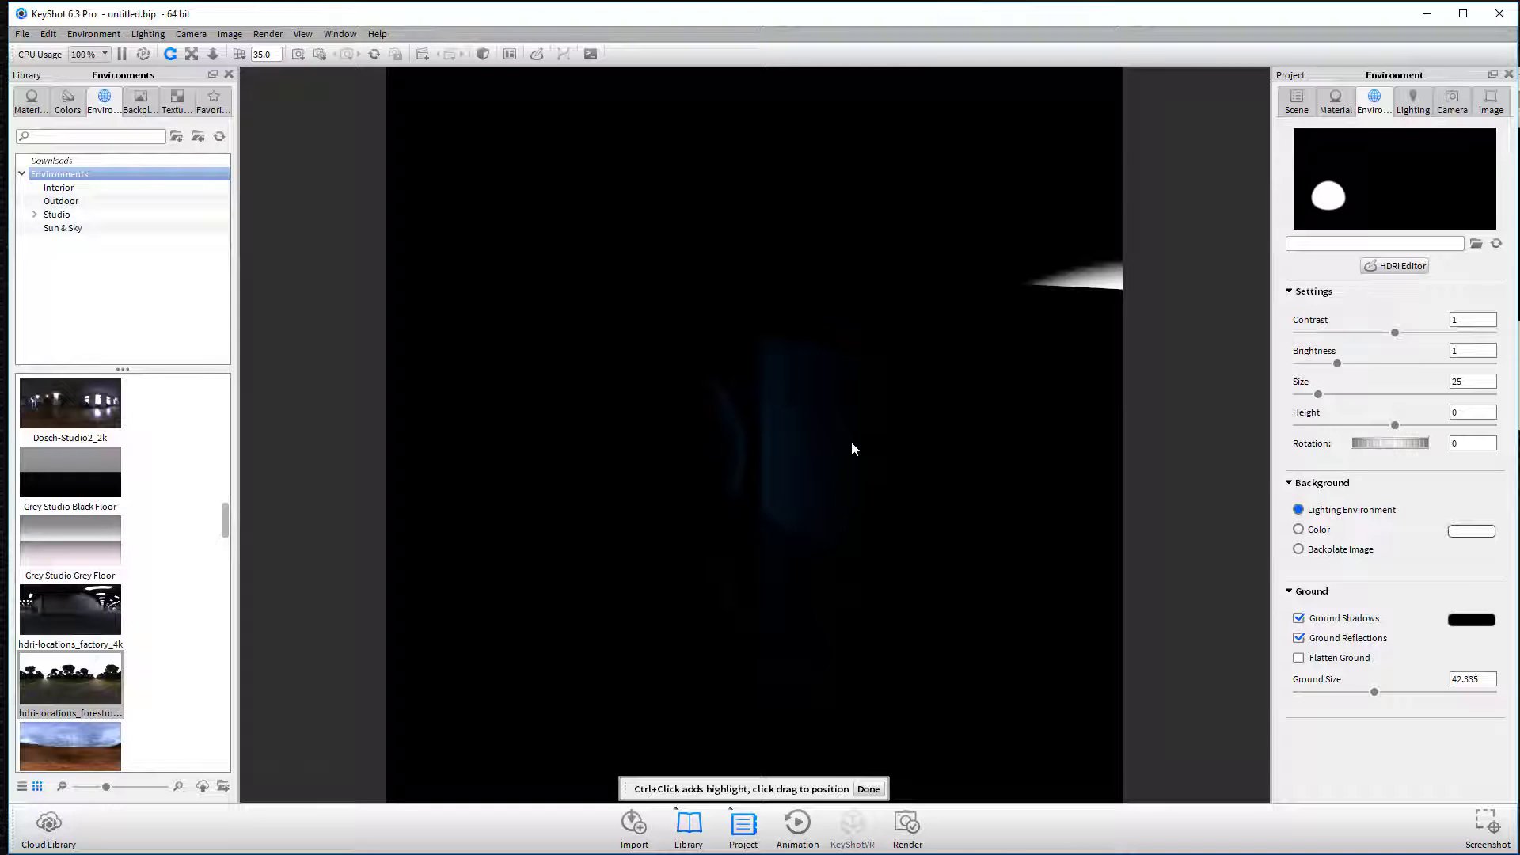
pyautogui.moveTo(885, 395)
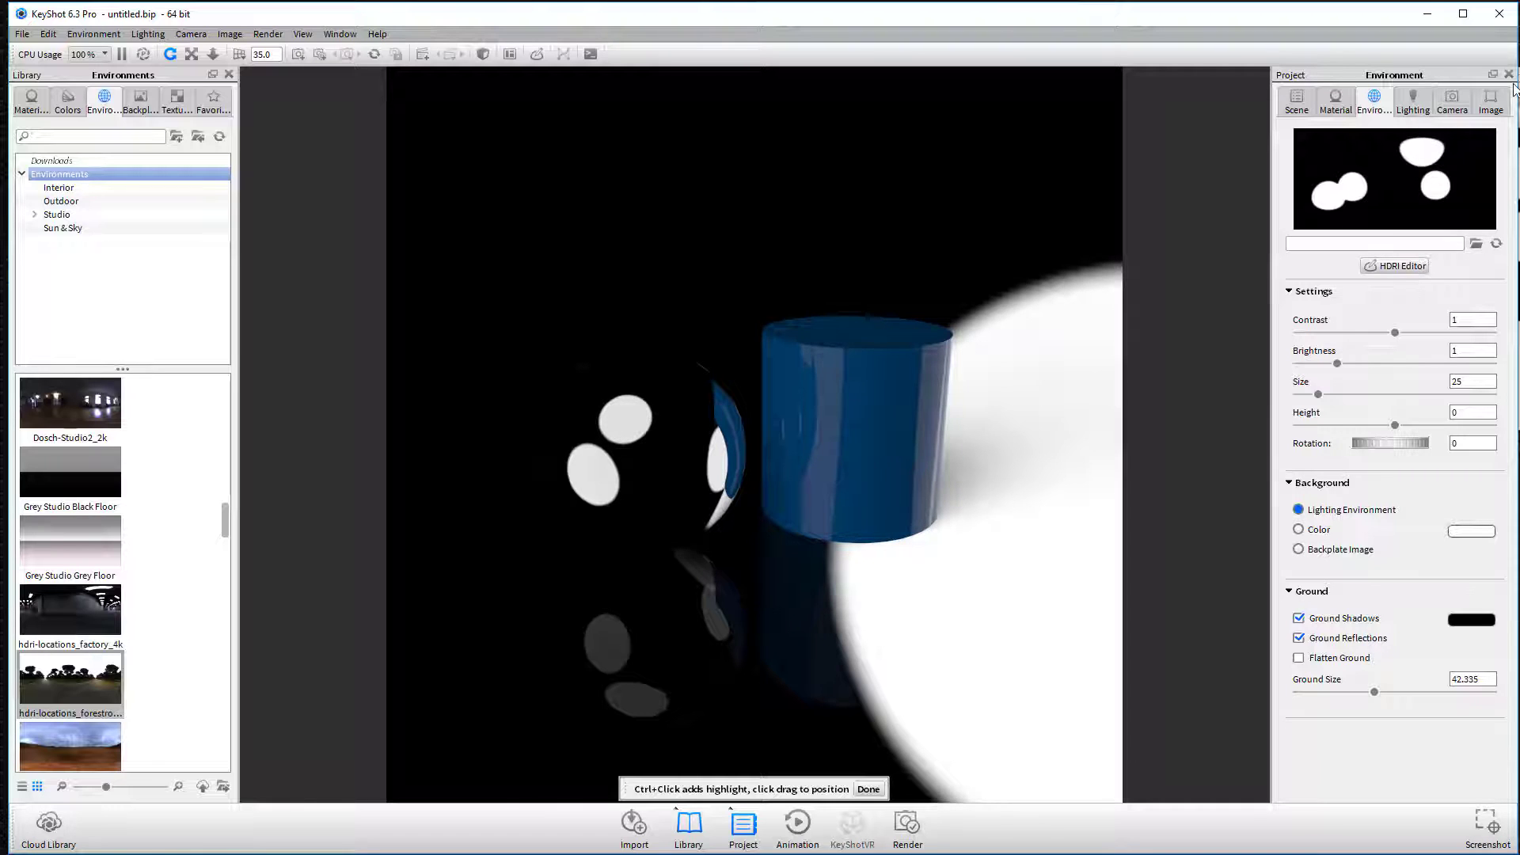
# - Reopen the HDRI Editor to enlarge a light pin's radius and falloff
pyautogui.click(1399, 266)
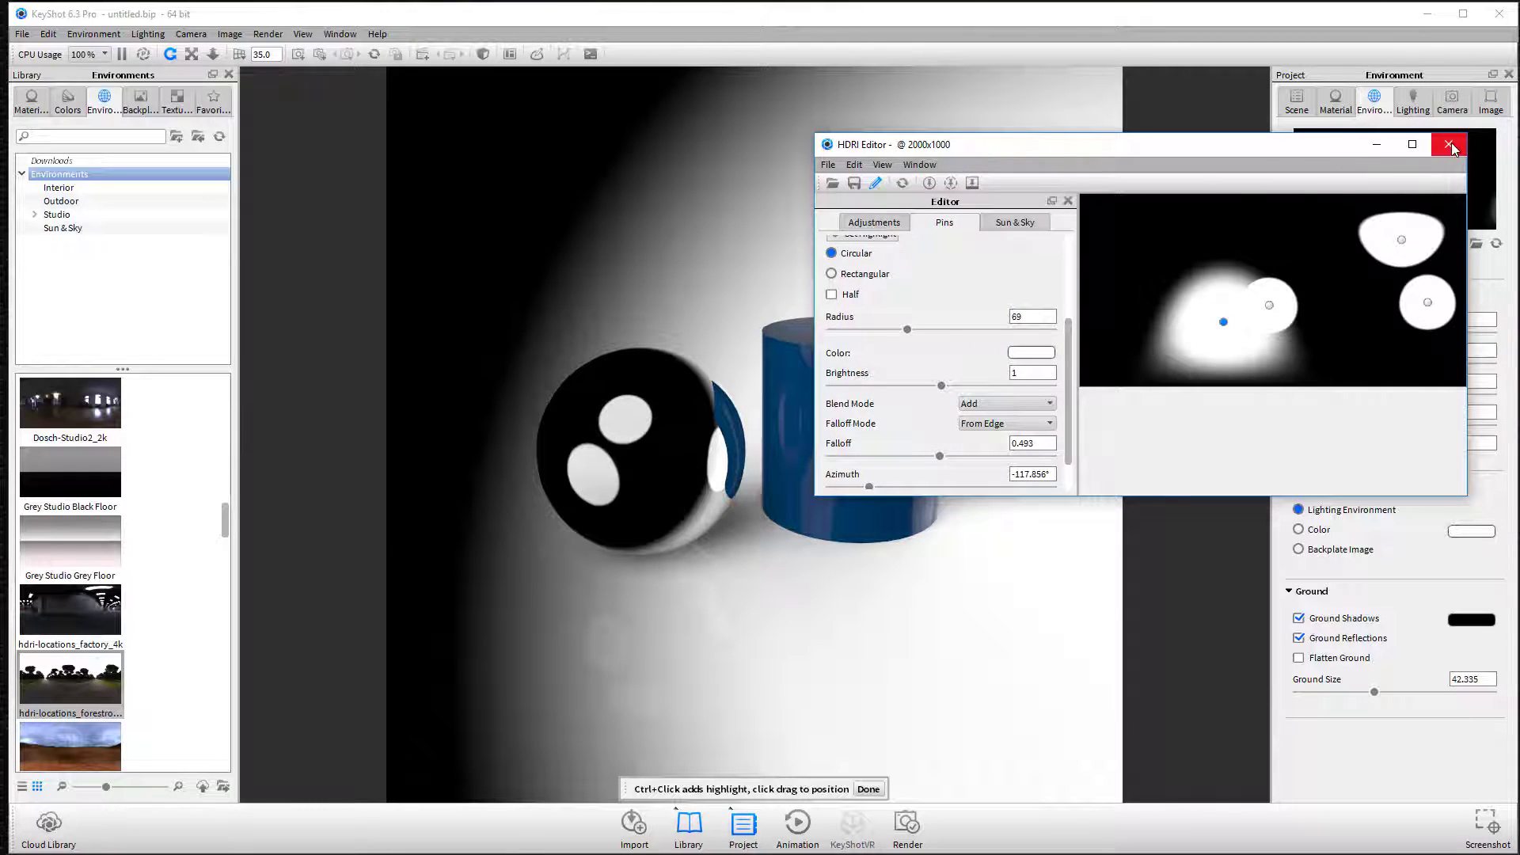
# - Discard the custom HDRI, apply Overhead Array 2k, and set a plain white background color
pyautogui.click(1450, 144)
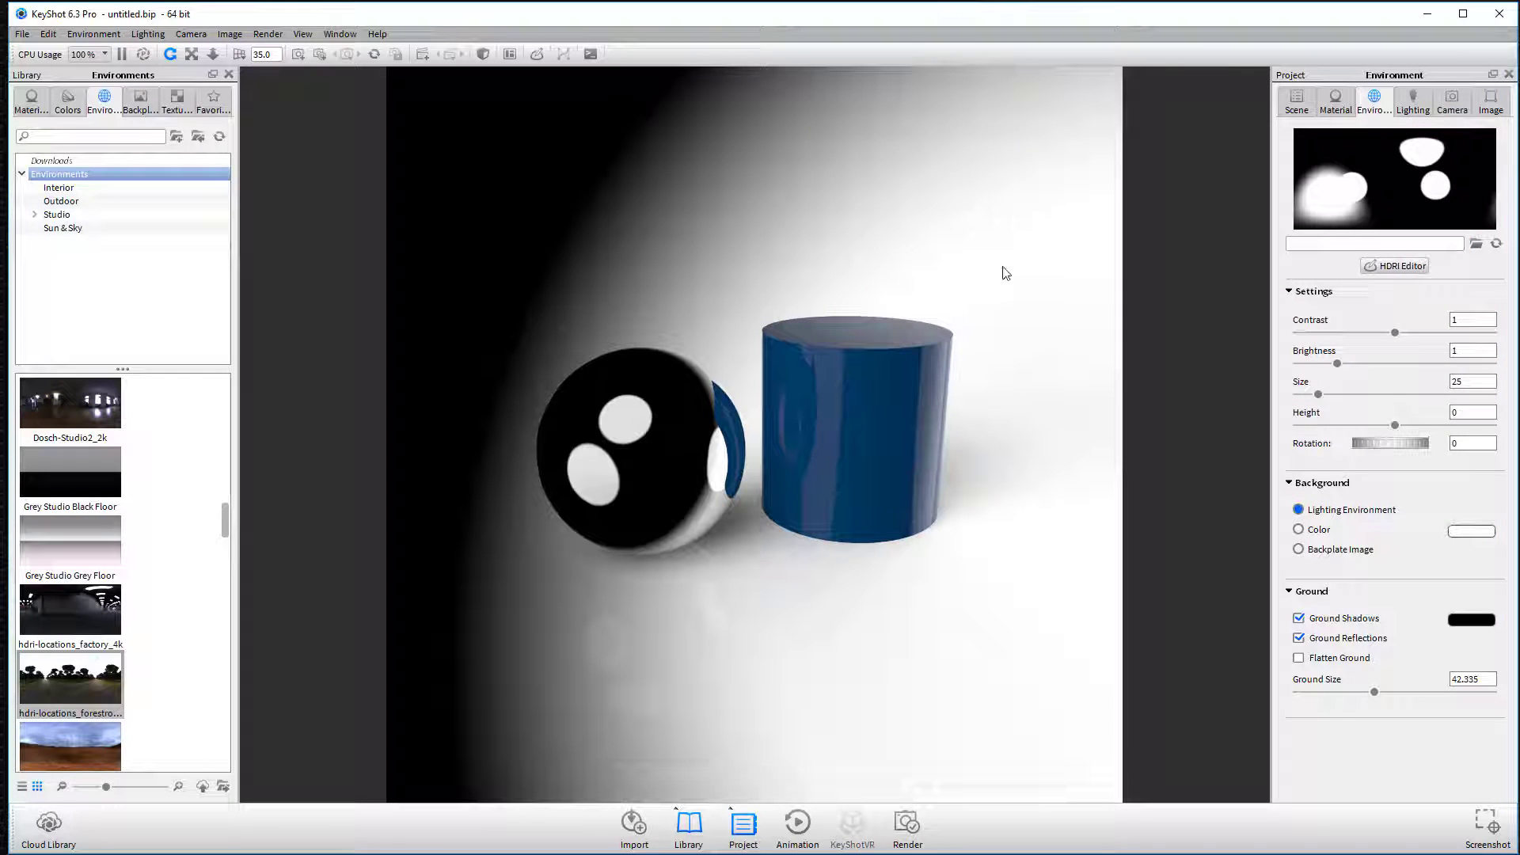
pyautogui.scroll(-3)
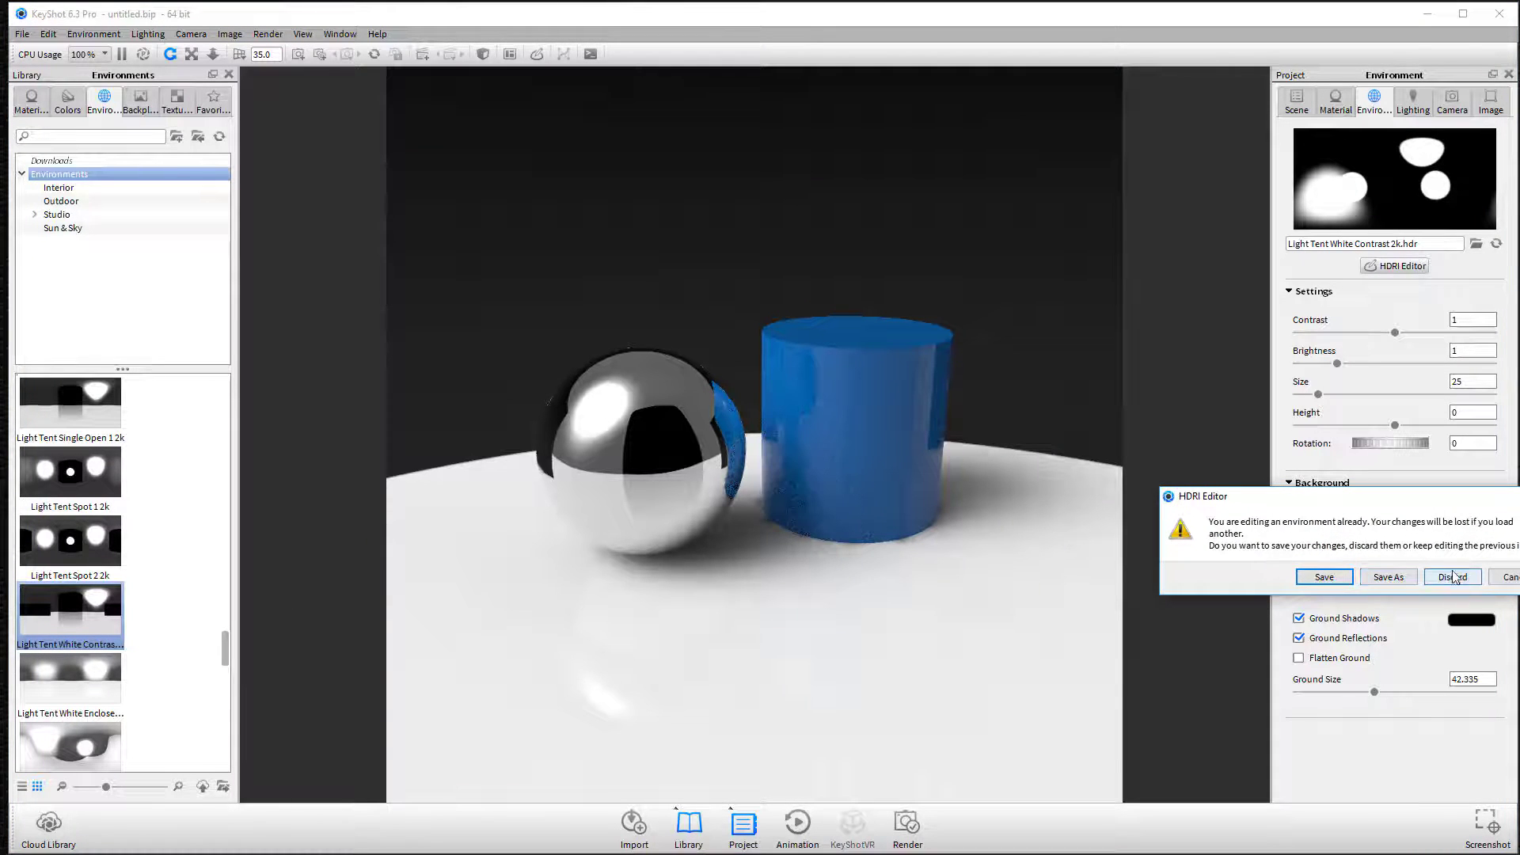
pyautogui.click(1451, 577)
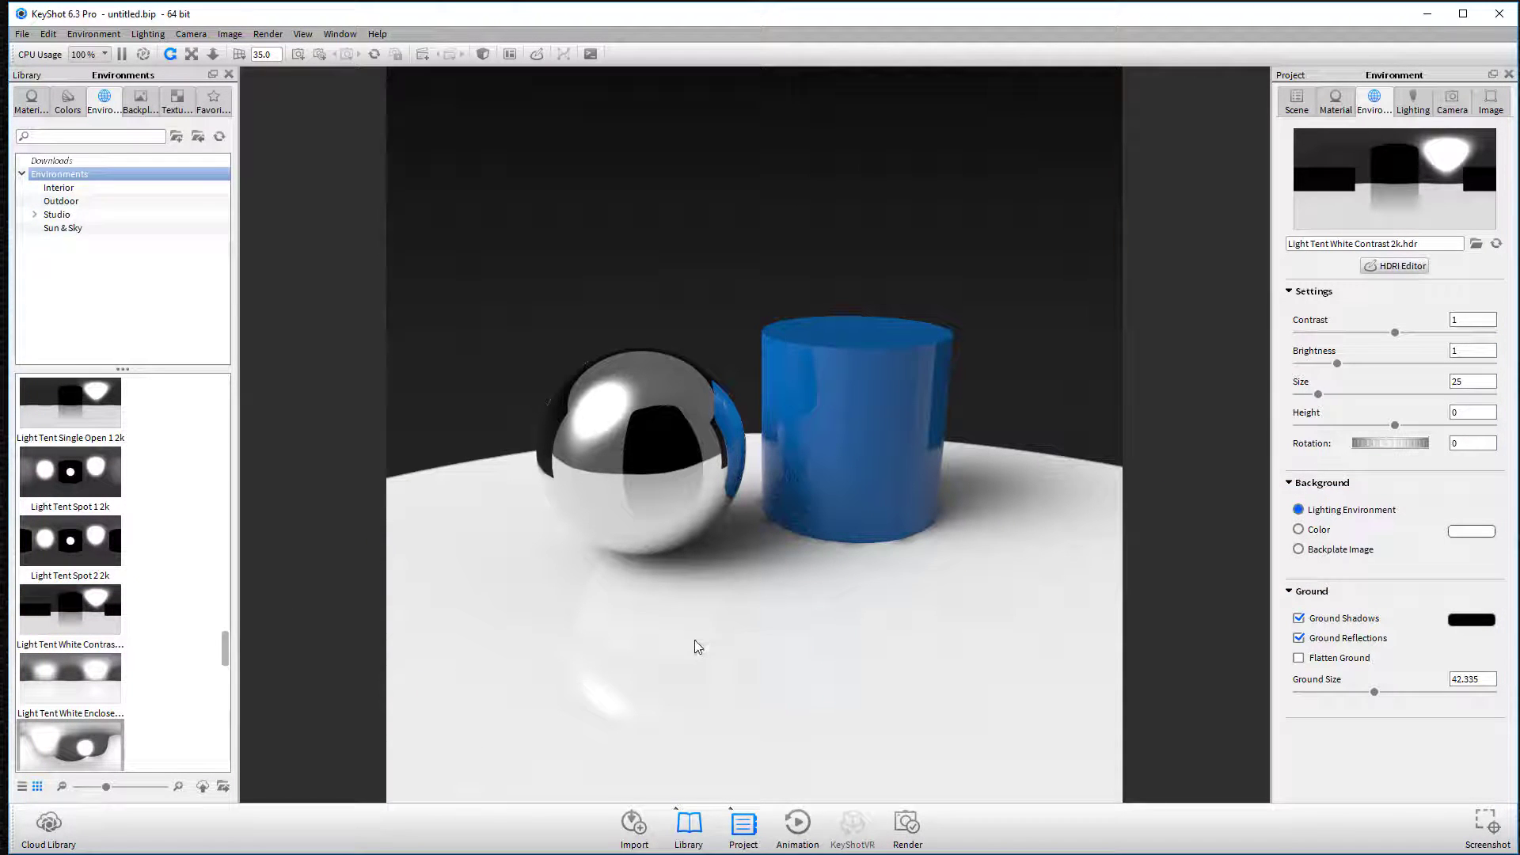
pyautogui.doubleClick(69, 470)
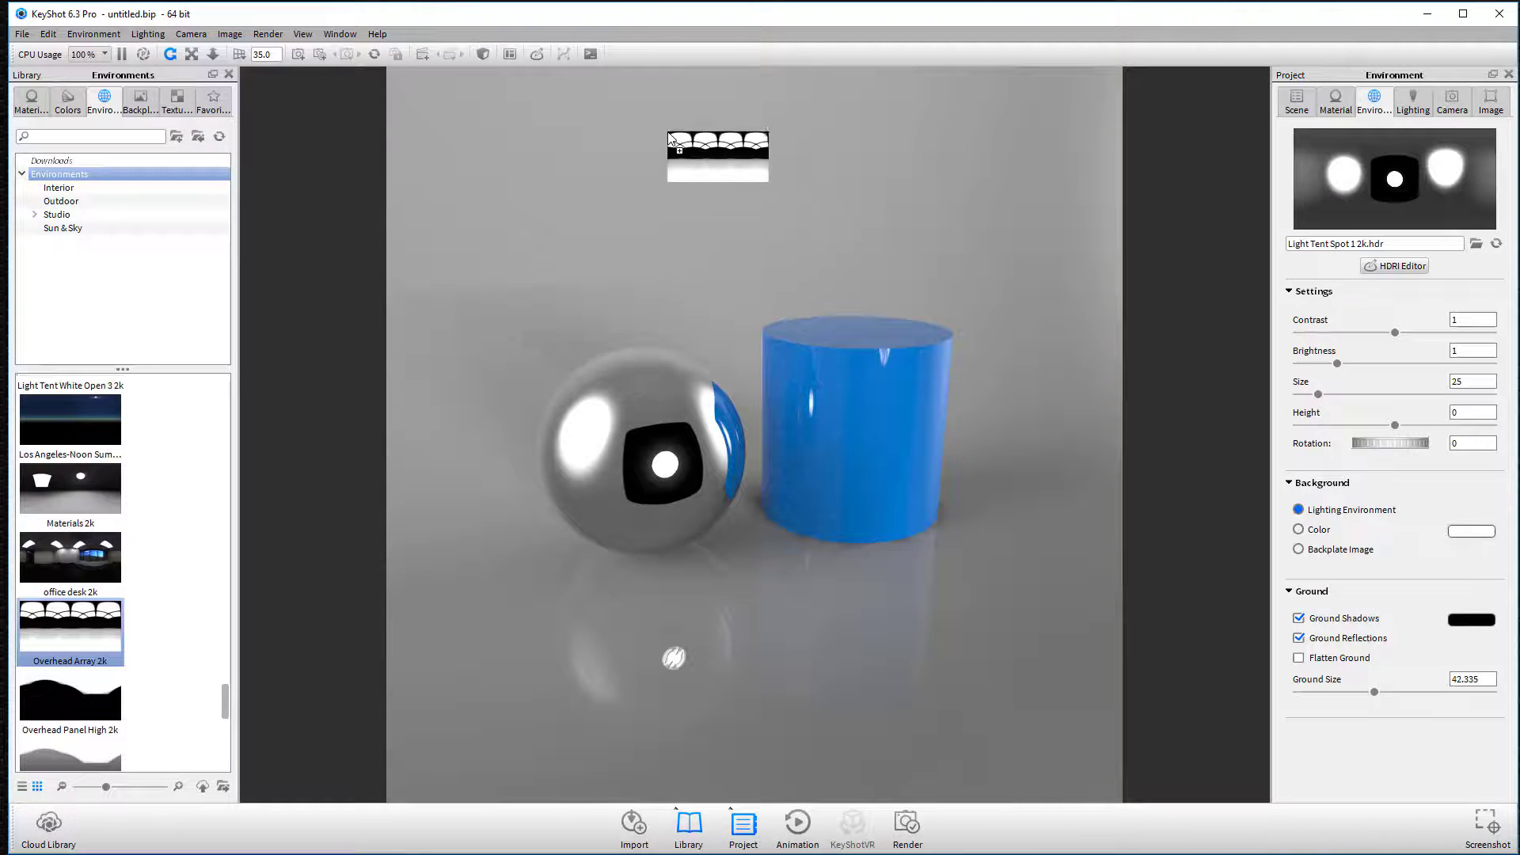
pyautogui.doubleClick(70, 627)
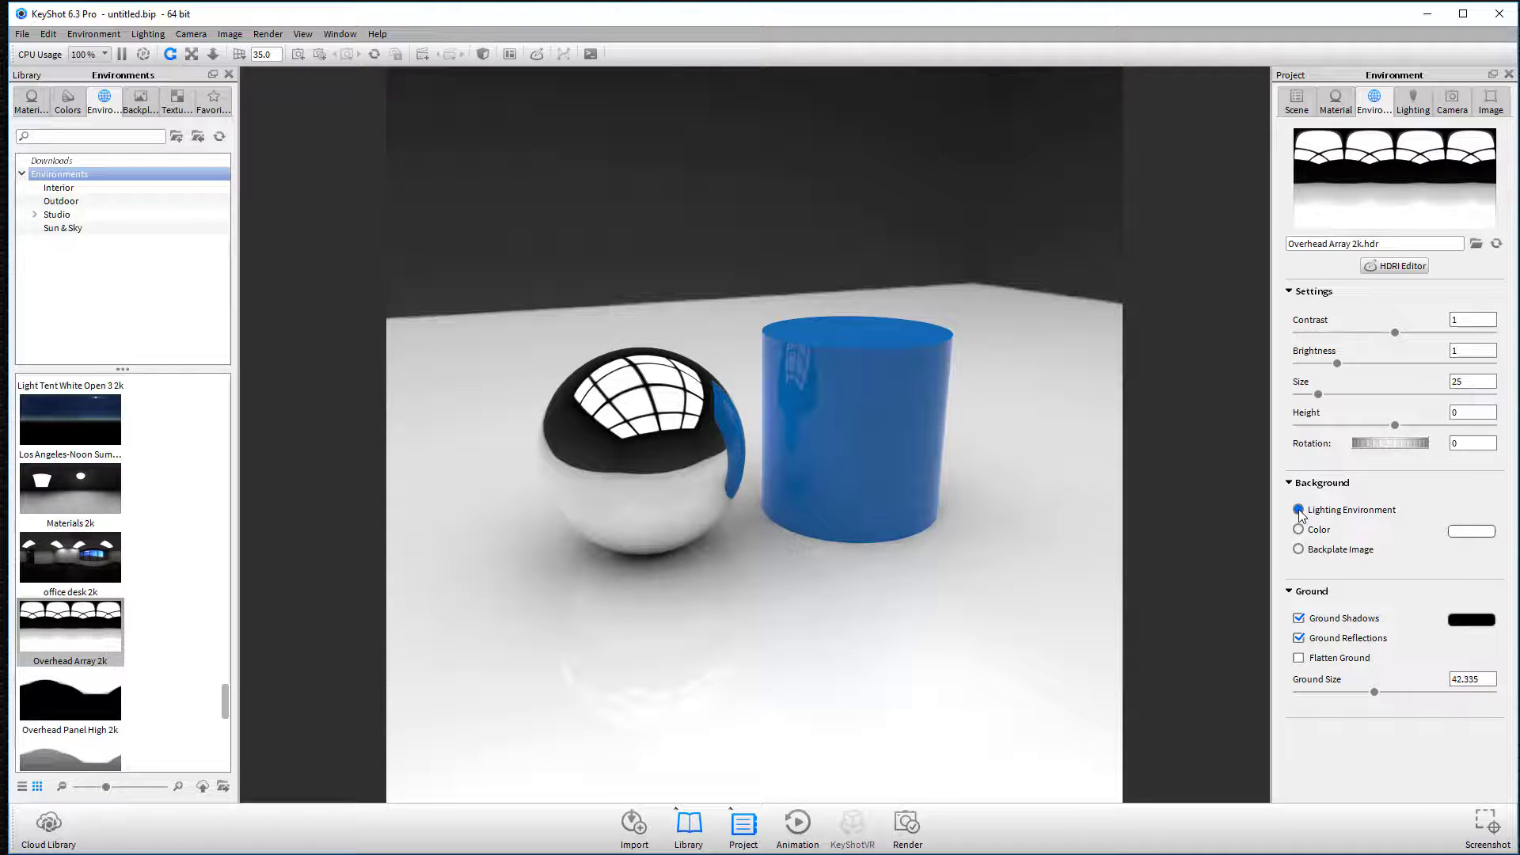
pyautogui.click(1298, 530)
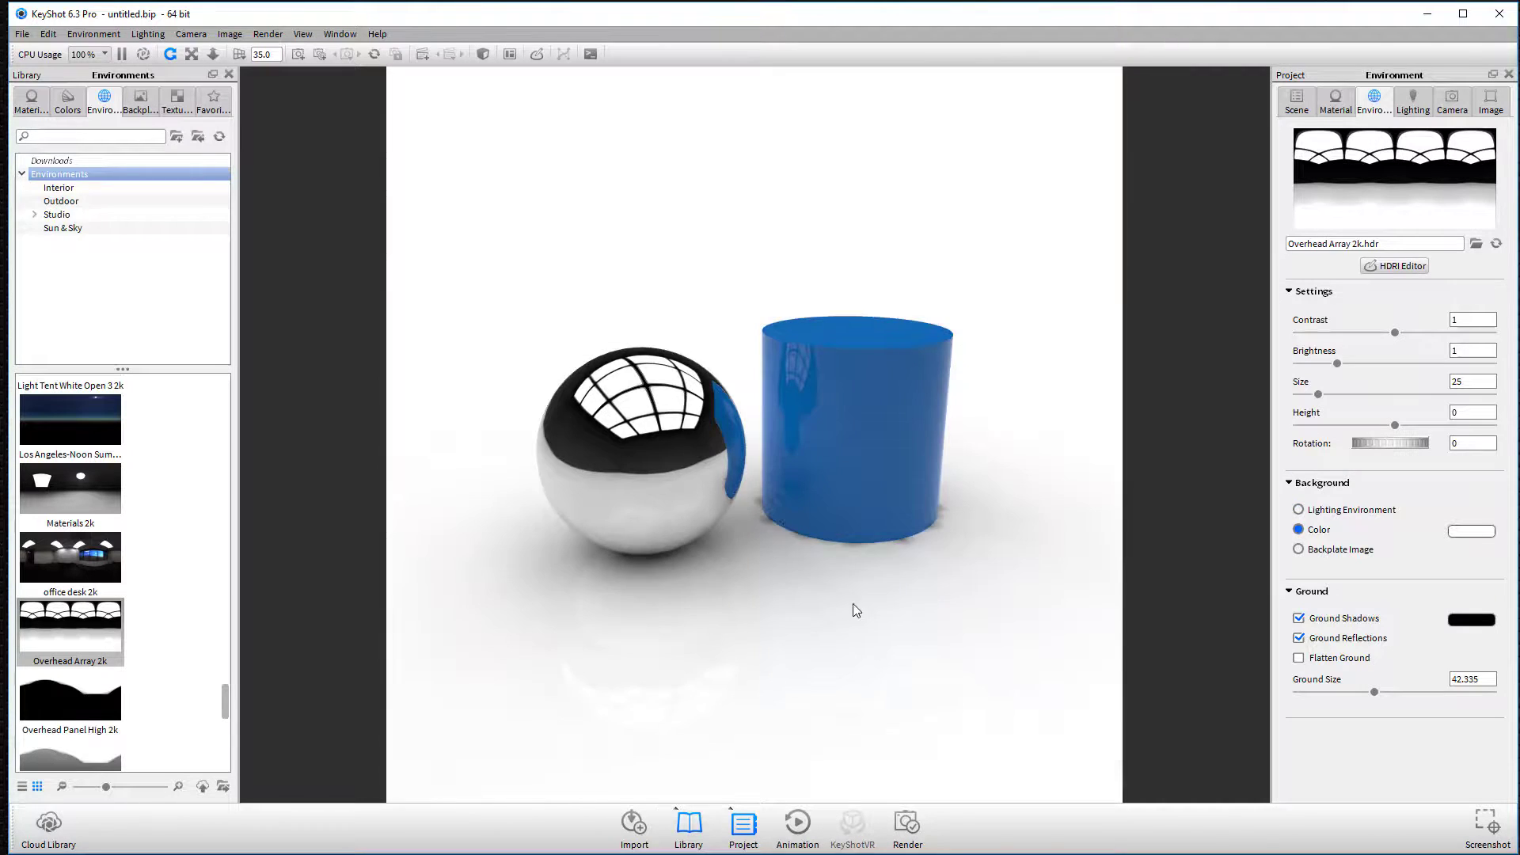